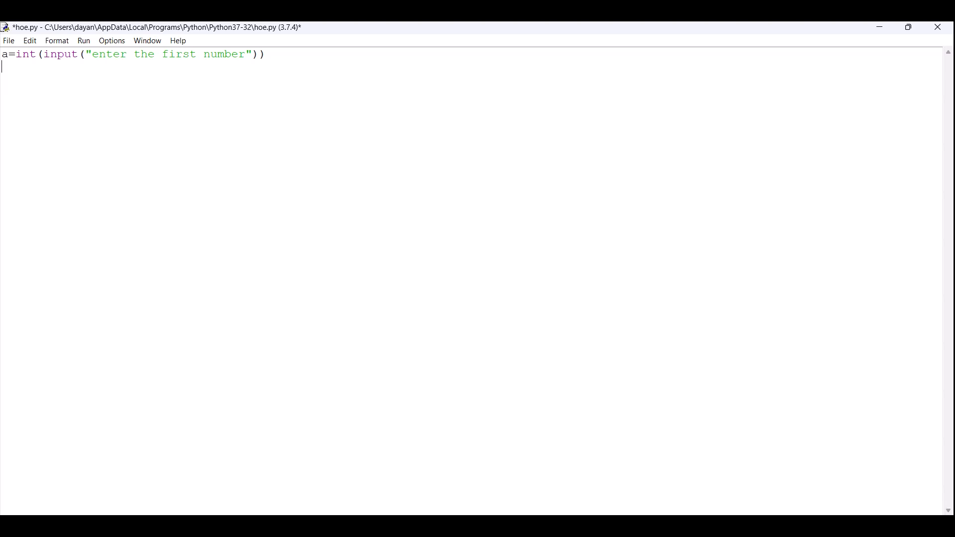
# Initialise the accumulator with f=1 before the multiplication loop
pyautogui.write('f=1')
pyautogui.write('print("the factorial of the number",f)')
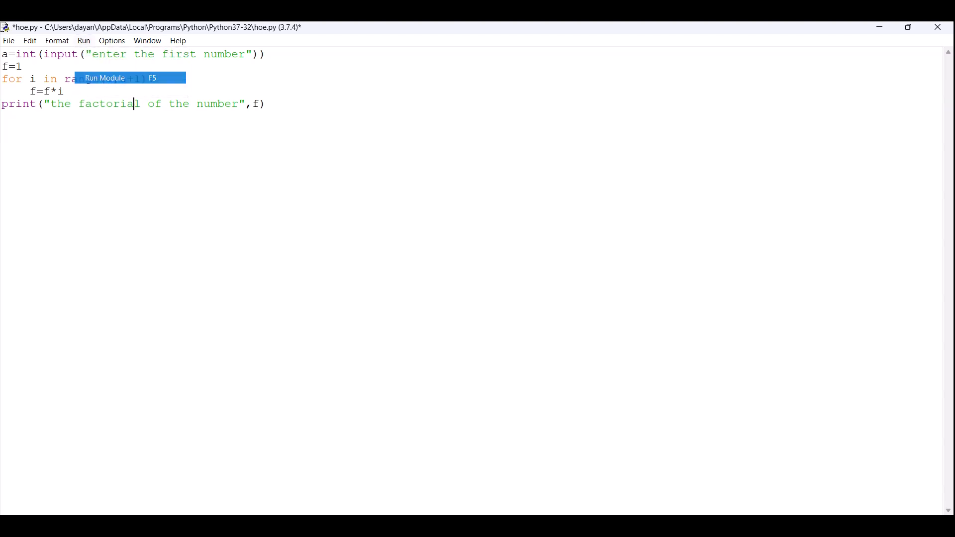
# Run the module, save it, and enter 5 so the shell prints the factorial 120
pyautogui.click(105, 77)
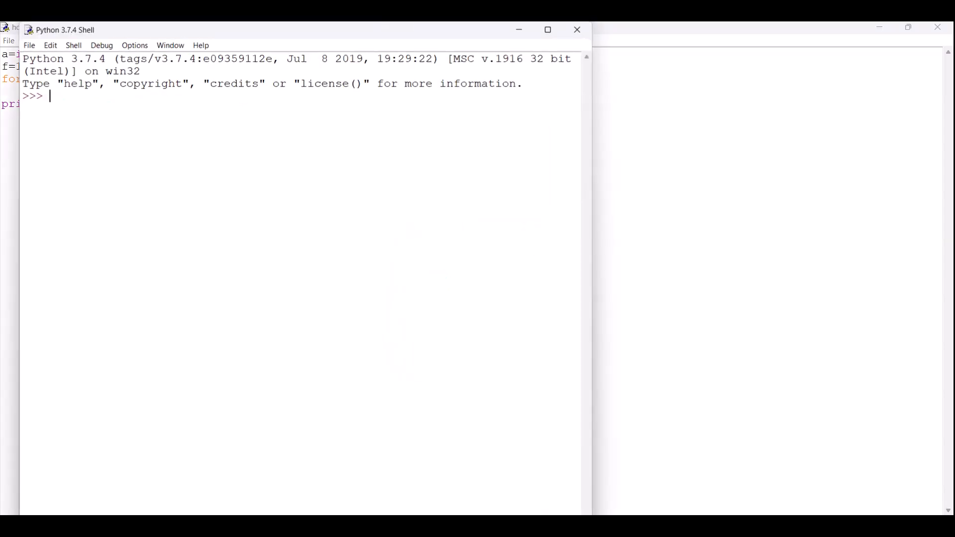
pyautogui.press('F5')
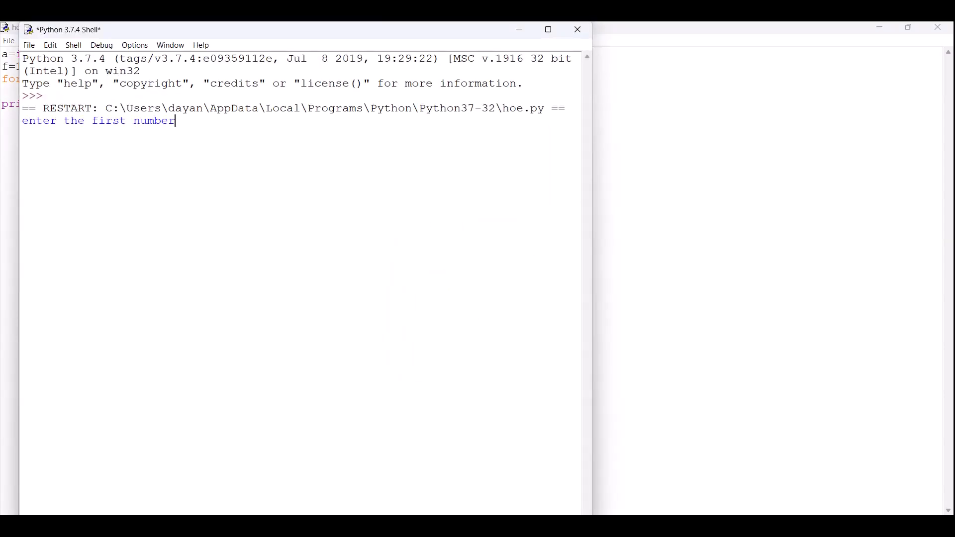
pyautogui.write('5')
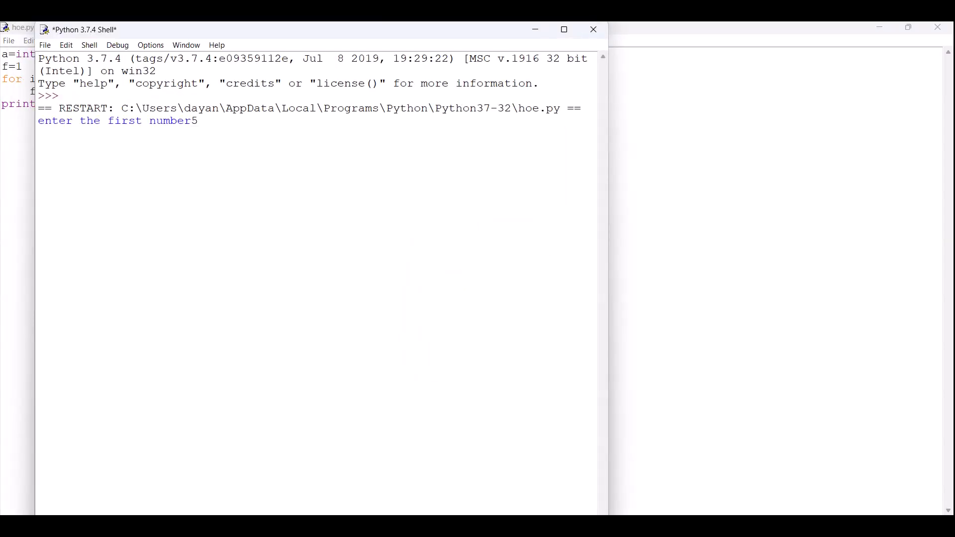
pyautogui.press('enter')
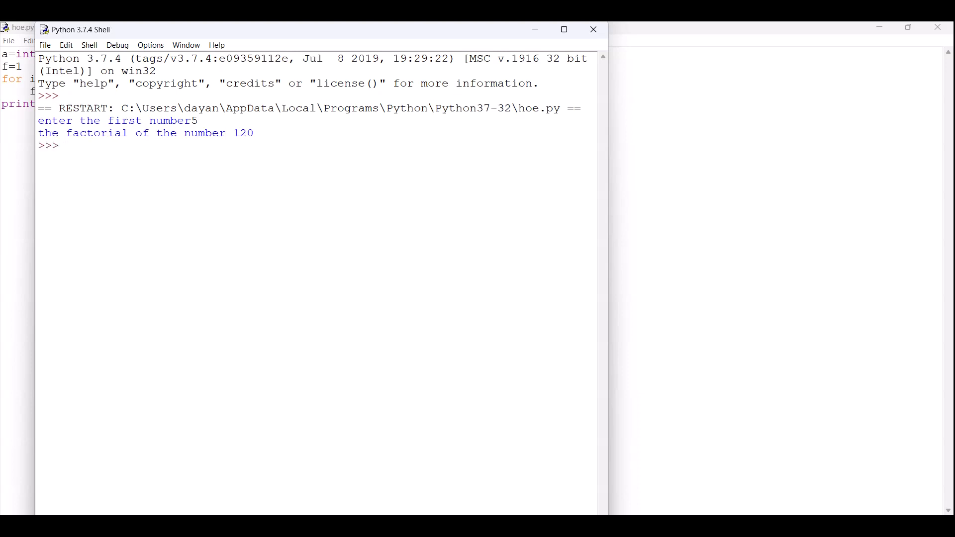